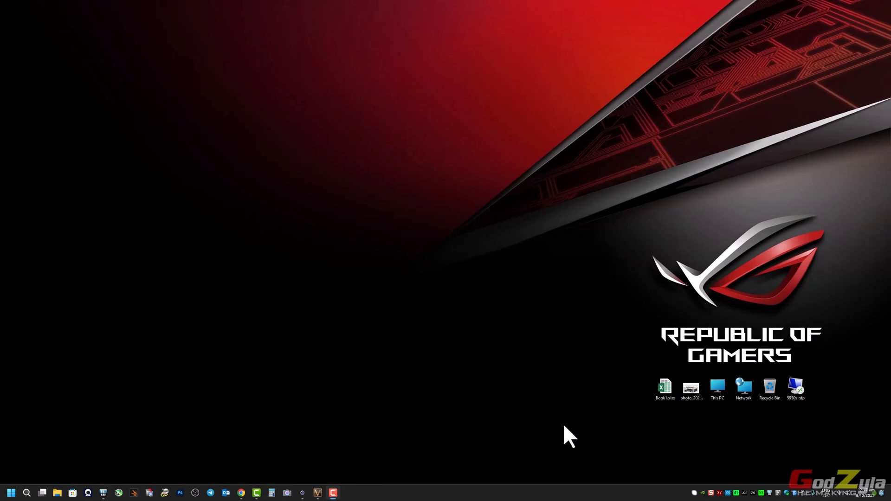
mouse_move(483, 450)
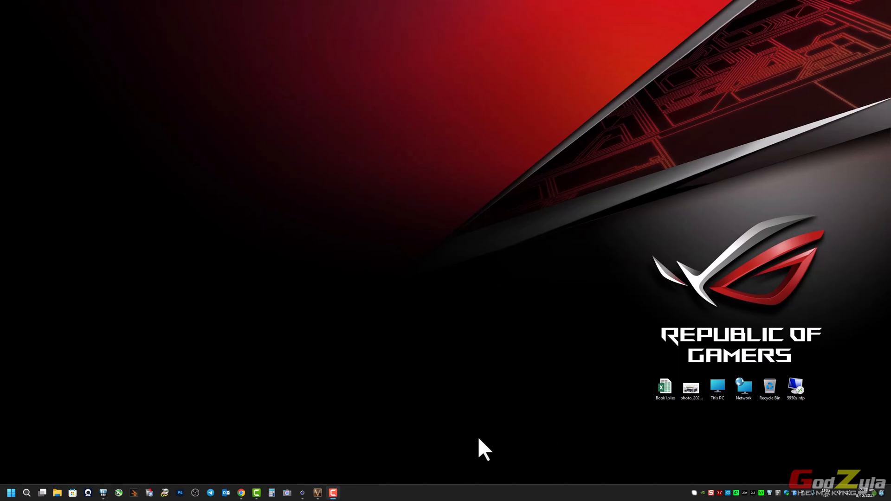
mouse_move(349, 472)
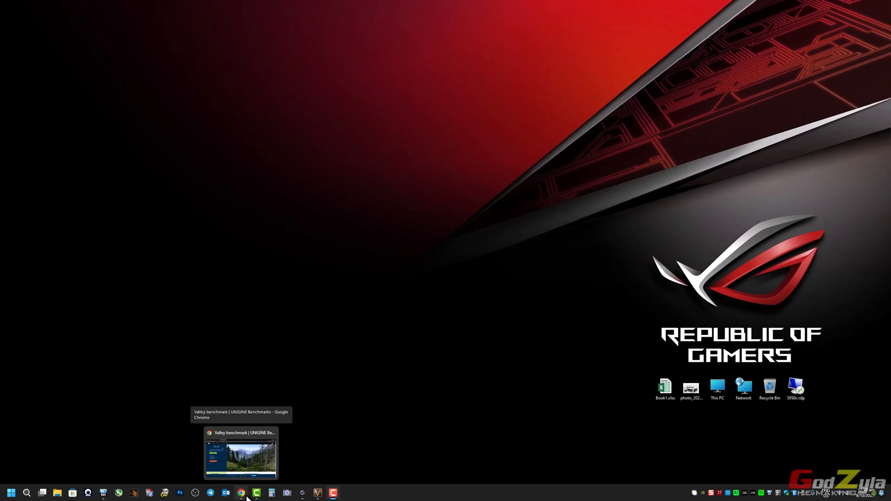
- Review the Cinebench R23 and Valley benchmark download pages in the browser
click(241, 493)
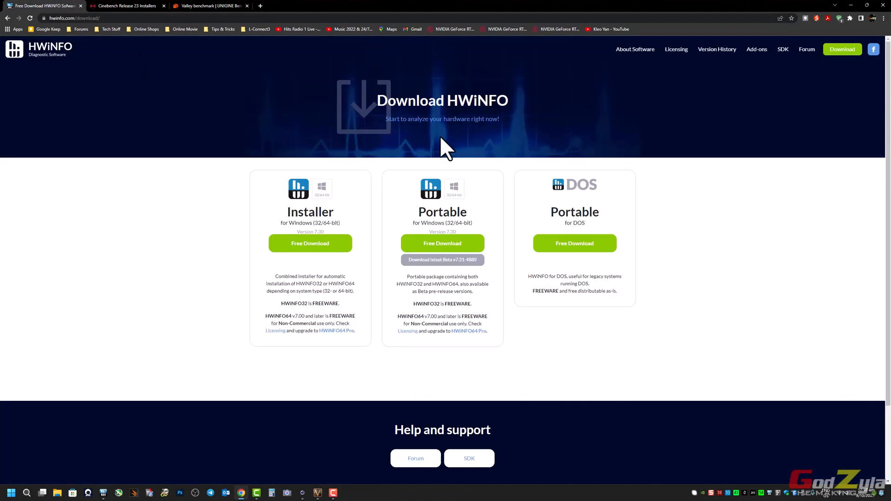
mouse_move(399, 207)
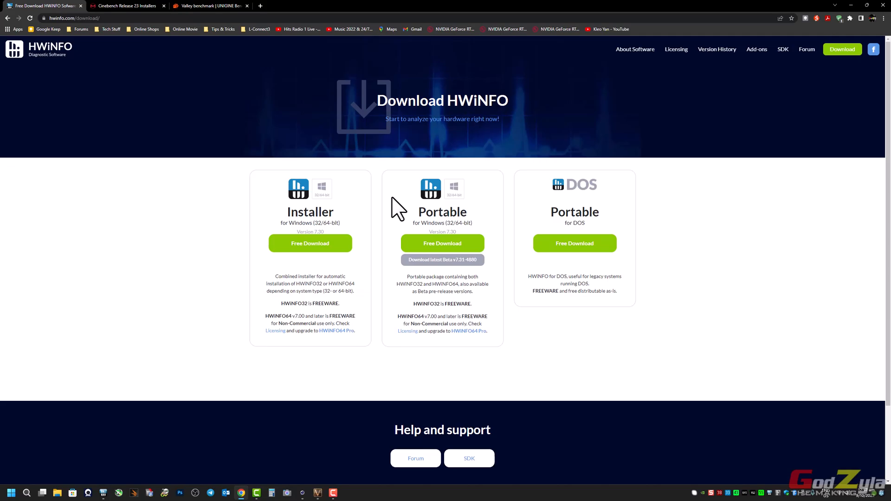
click(126, 6)
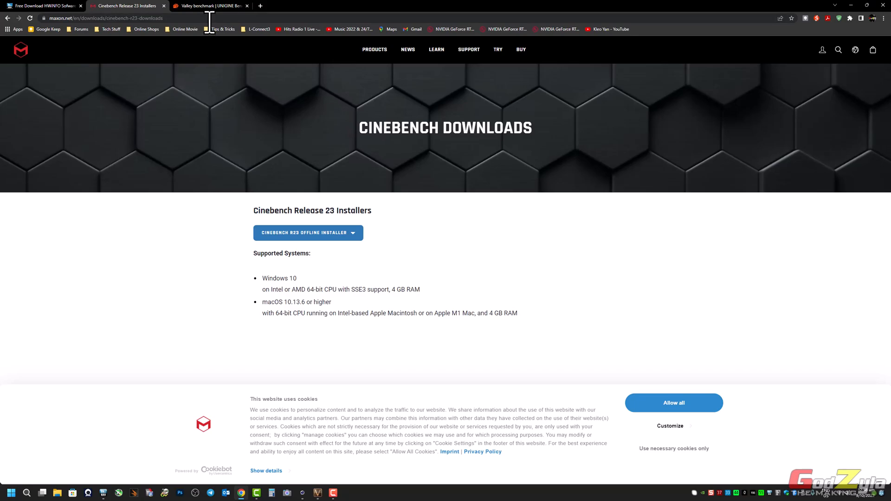
click(211, 5)
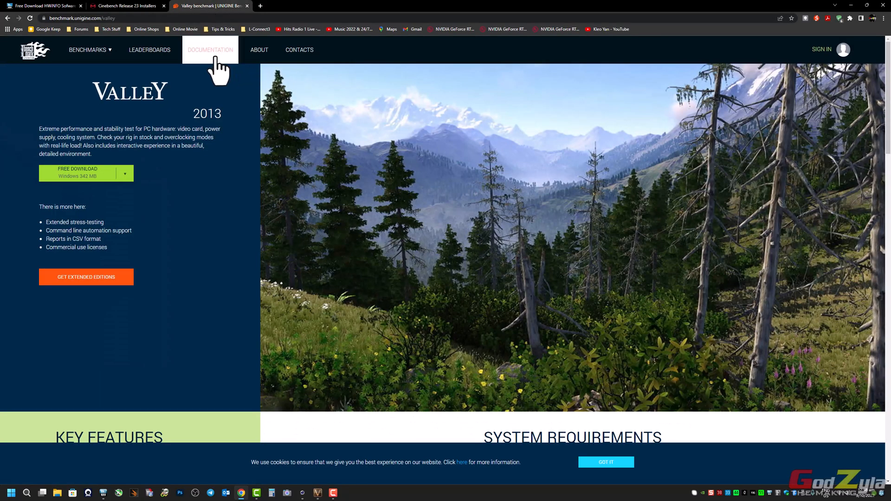
mouse_move(212, 104)
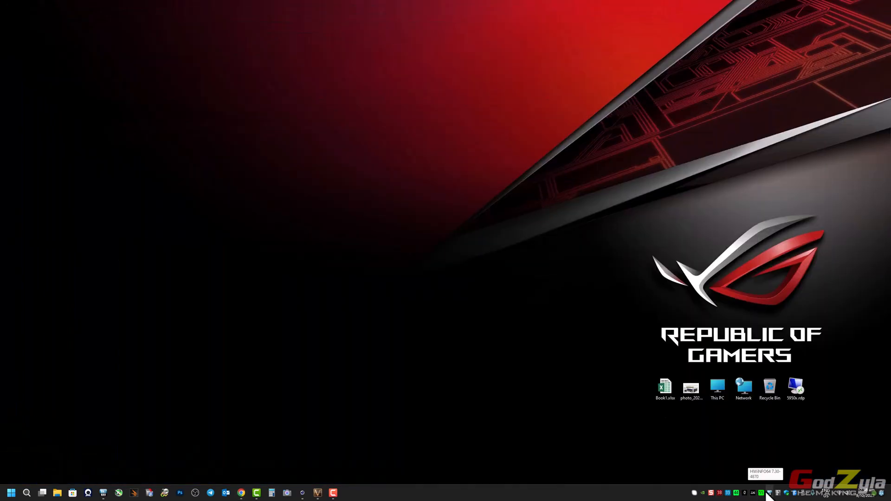
- Show HWiNFO64's sensor window with the motherboard +12V, +5V and 3.3V rows
click(765, 493)
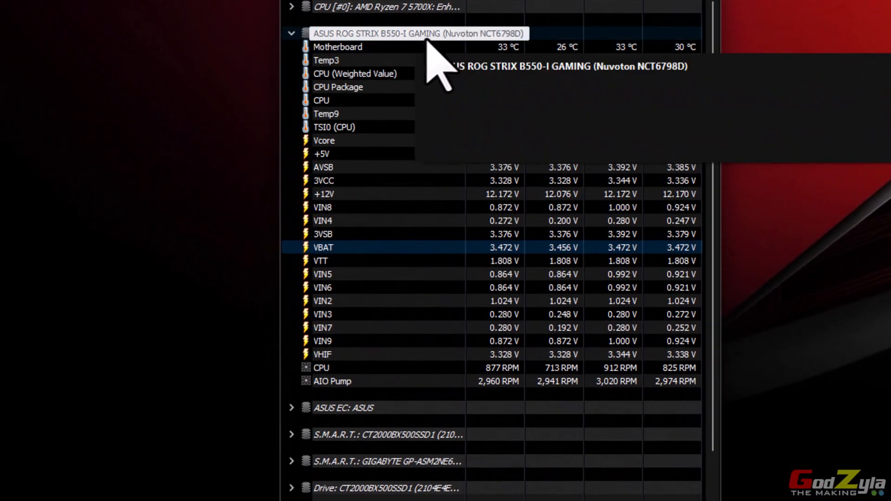
mouse_move(511, 102)
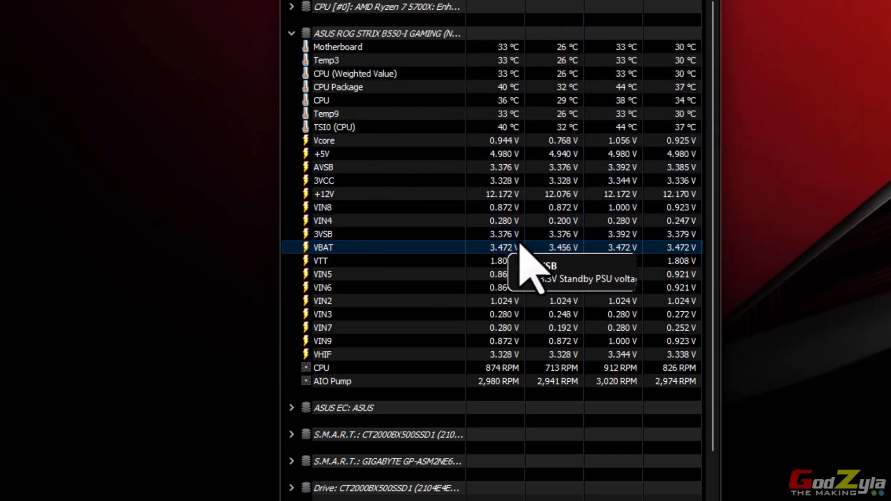
mouse_move(501, 194)
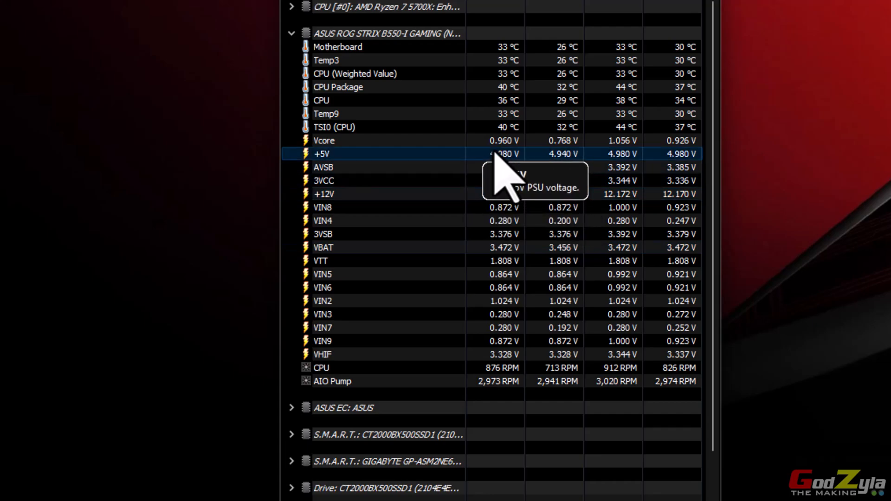
mouse_move(491, 310)
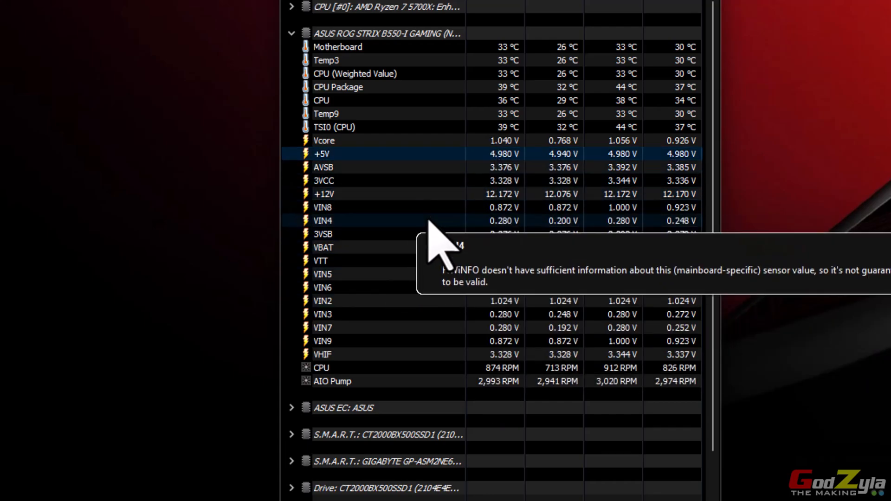
mouse_move(398, 273)
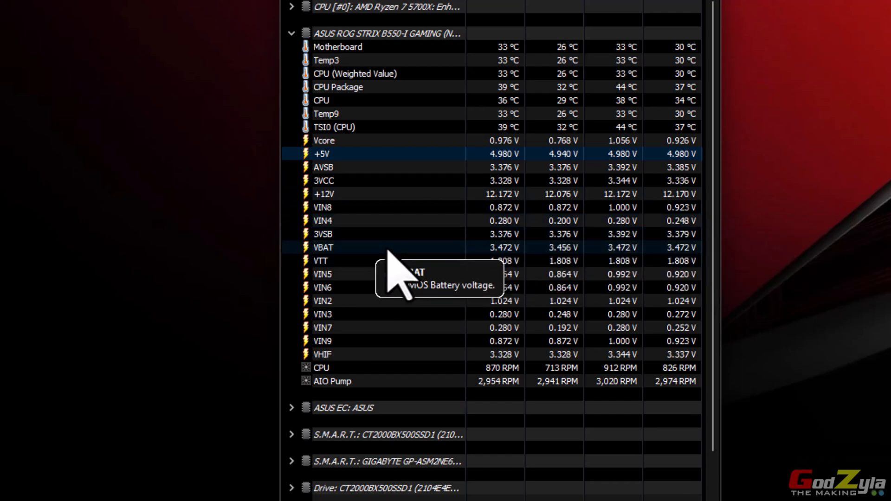
mouse_move(554, 188)
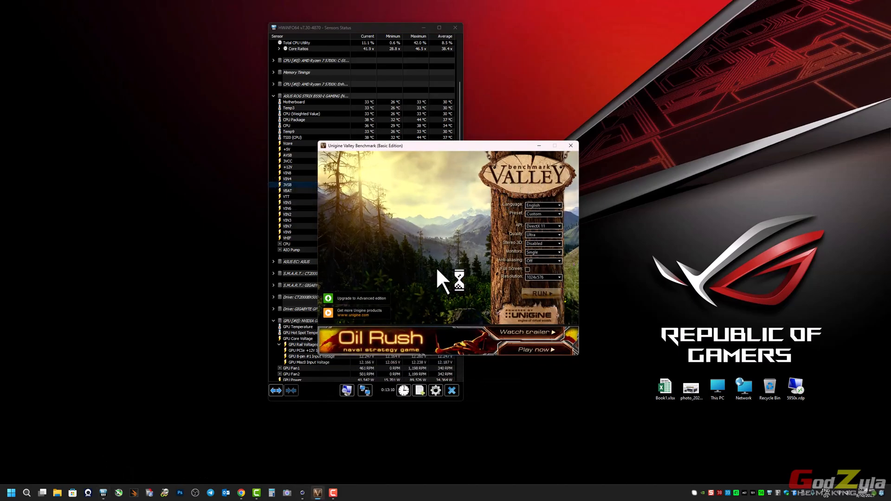
- Run the Valley demo windowed and watch HWiNFO's GPU 12V input voltages stay steady
click(540, 294)
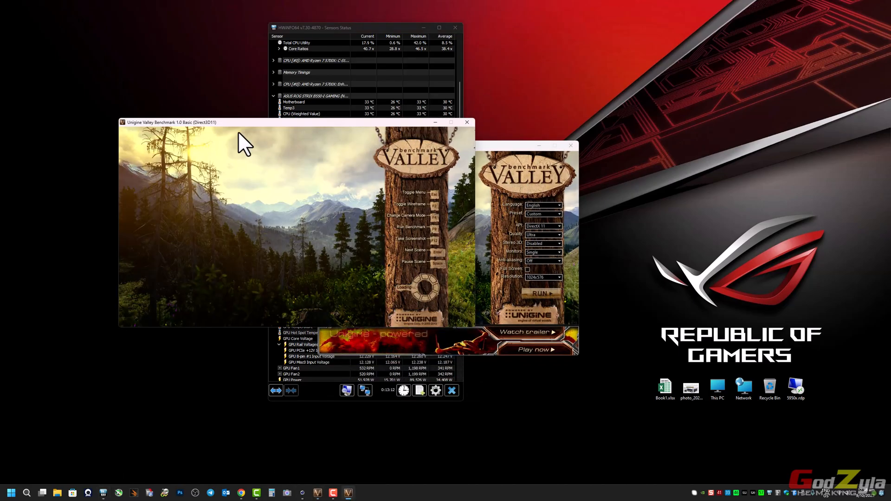
click(541, 293)
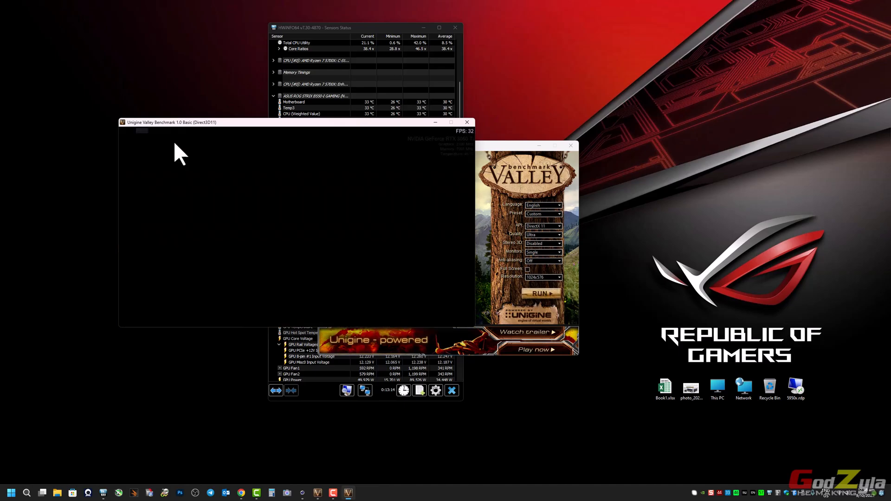
click(540, 293)
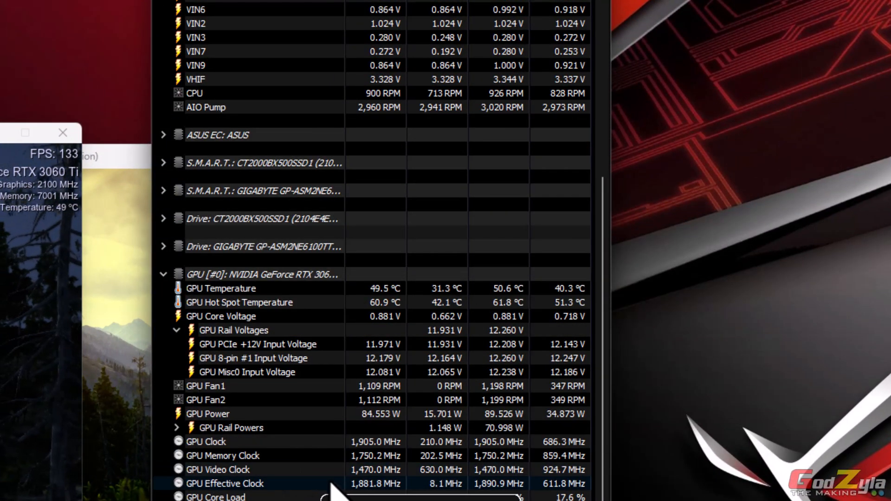
mouse_move(398, 359)
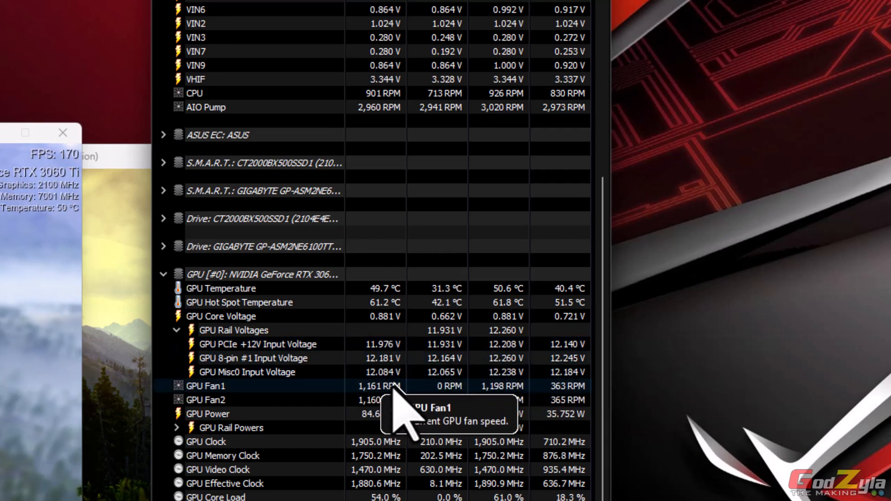
mouse_move(399, 373)
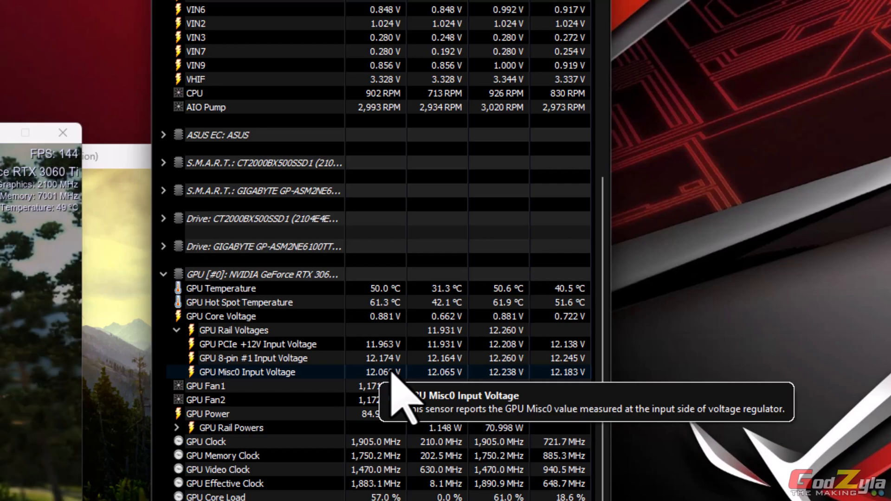
mouse_move(386, 358)
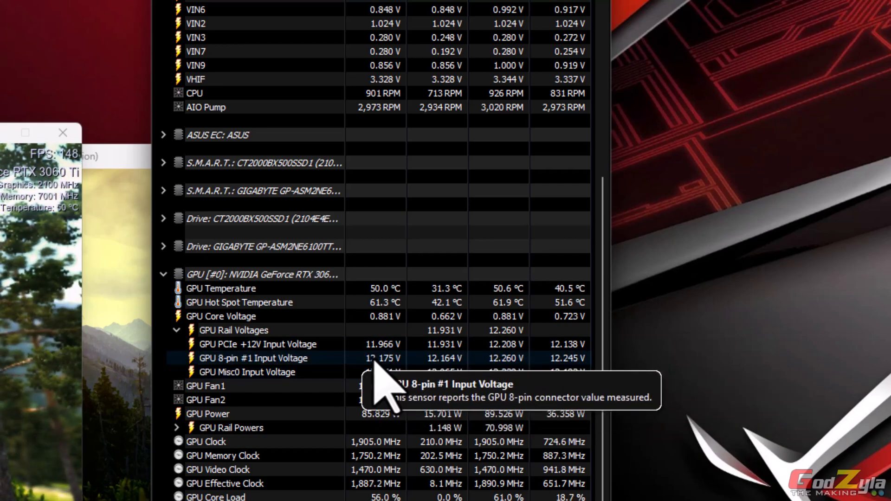
mouse_move(317, 398)
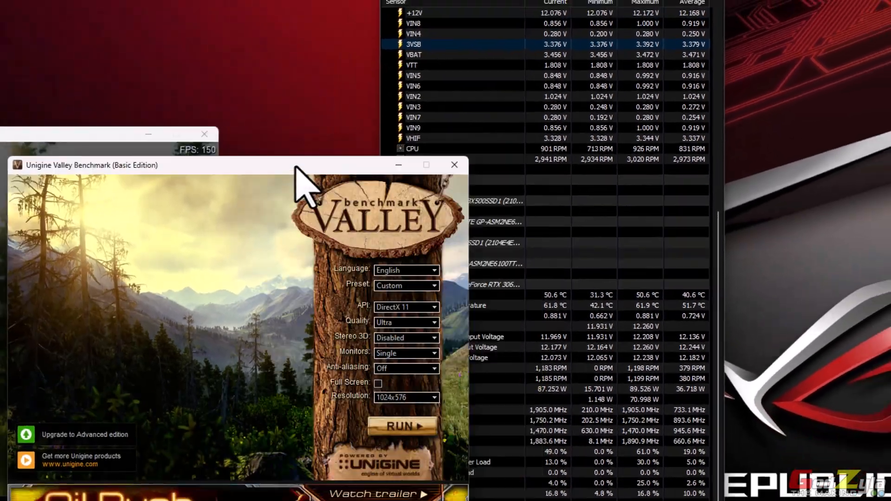
- Run Cinebench R23's multi-core CPU test with HWiNFO's +12V readings alongside
click(402, 426)
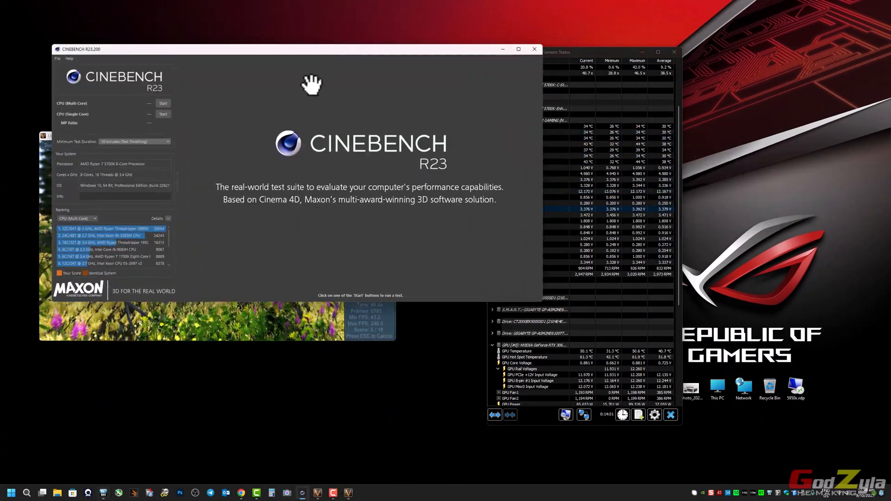
click(163, 103)
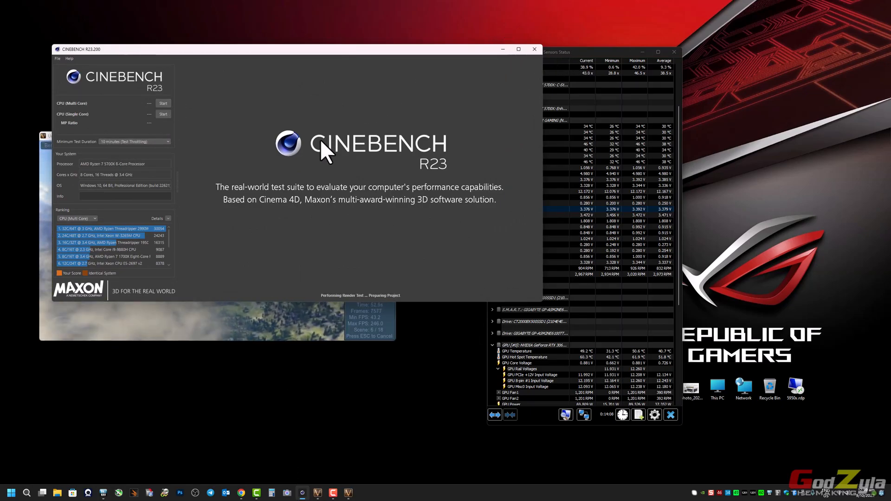
click(163, 104)
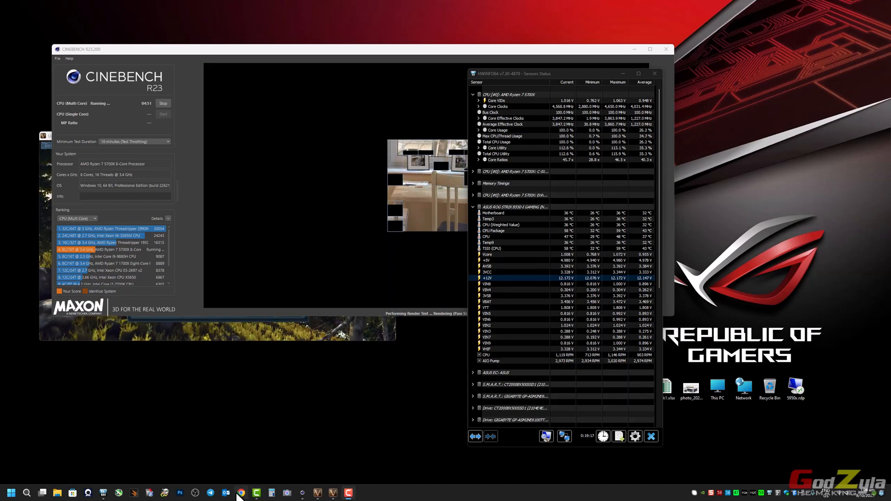
- Switch to the Reddit r/lianli LANCOOL 216 Early Access post in Chrome
click(242, 493)
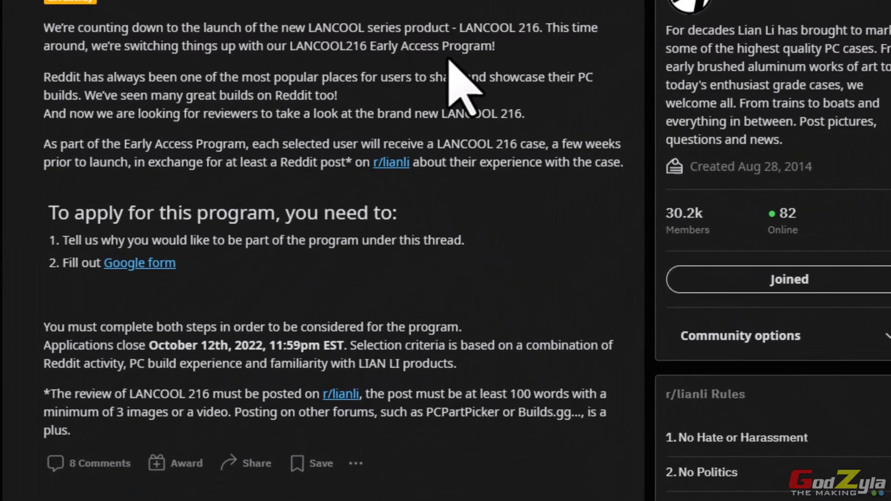
mouse_move(503, 91)
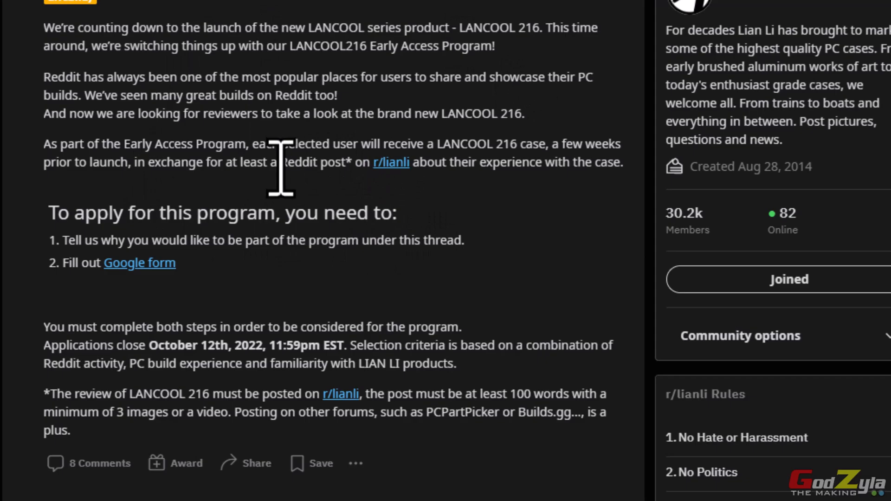
mouse_move(262, 301)
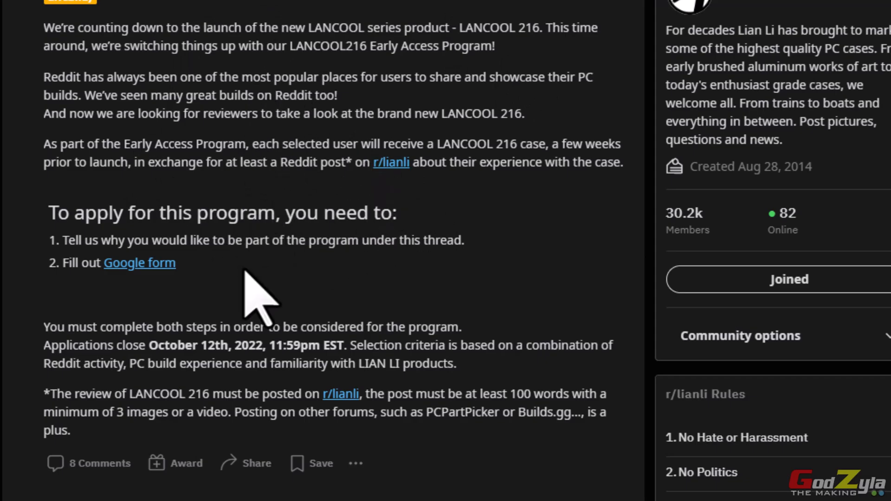